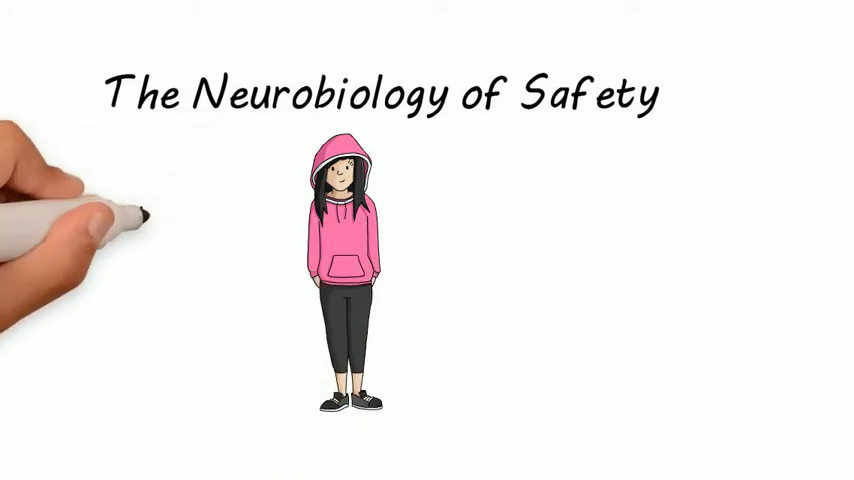
text(Fully present)
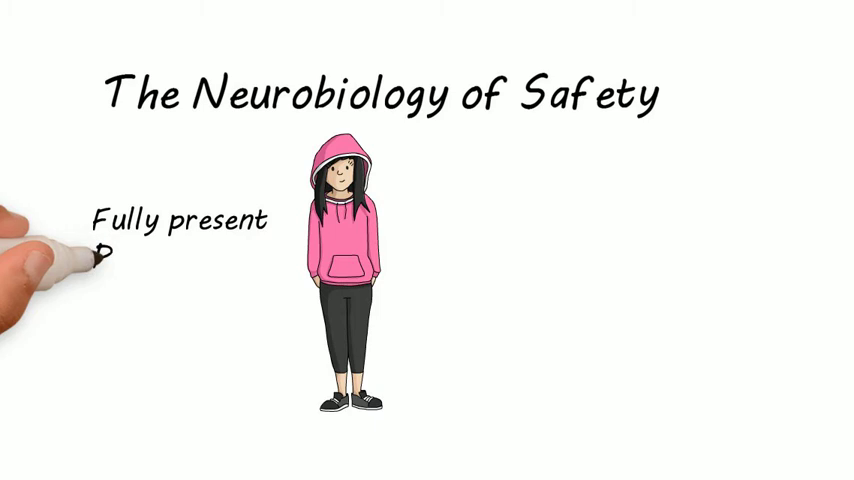